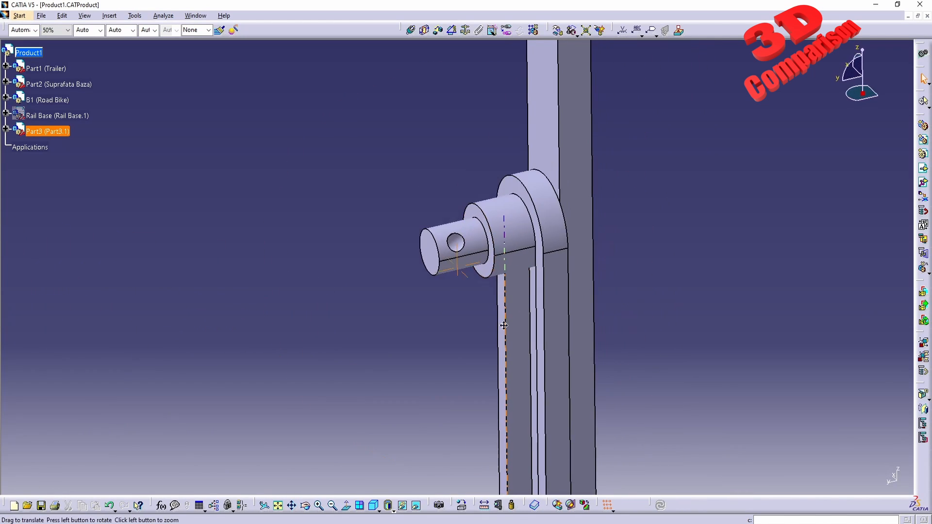
- Zoom out to see the whole rack beside the road bike
{"action": "left_click_drag", "start_coordinate": [503, 325], "coordinate": [475, 246]}
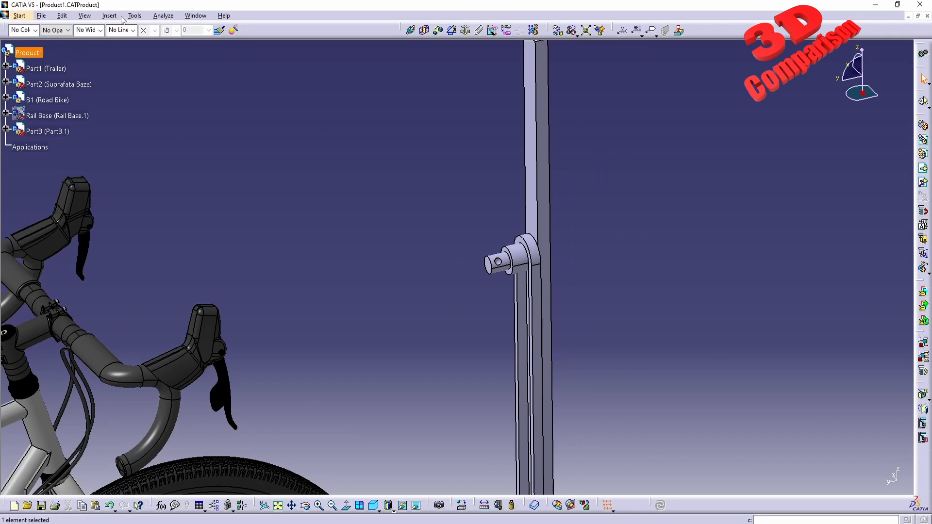
- Insert a new part, Part4, into the assembly via the Insert menu
{"action": "left_click", "coordinate": [110, 15]}
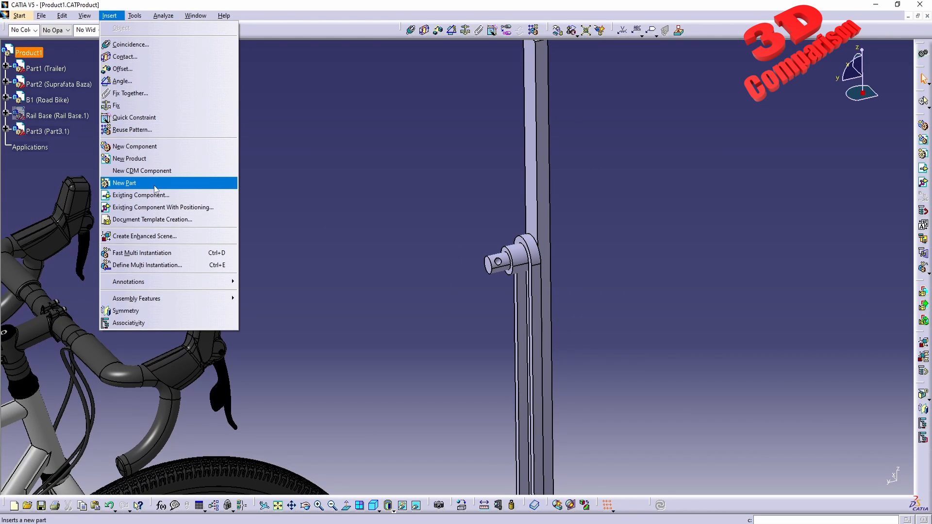
{"action": "left_click", "coordinate": [125, 183]}
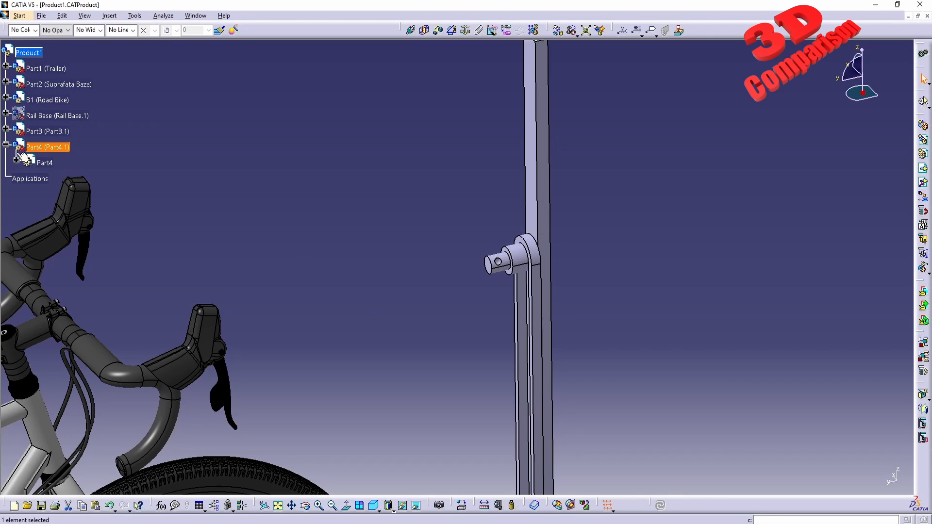
{"action": "mouse_move", "coordinate": [45, 162]}
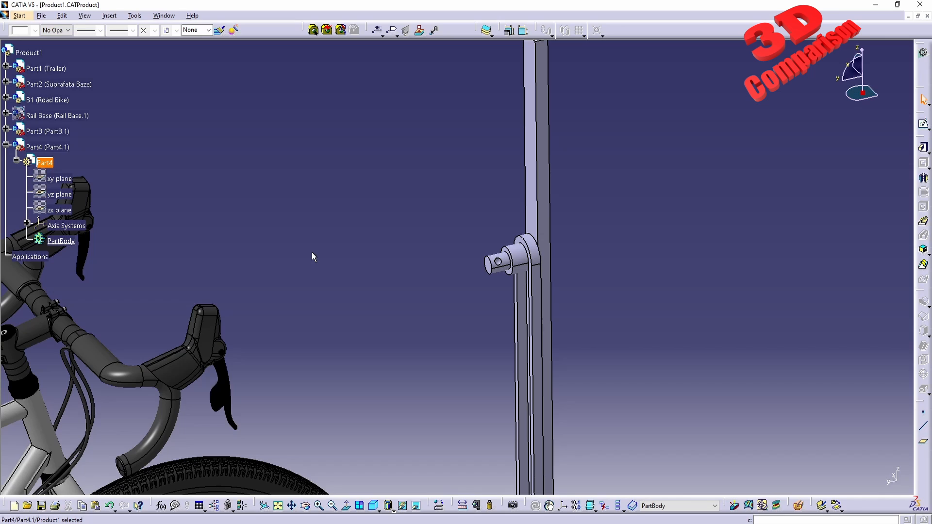
{"action": "mouse_move", "coordinate": [754, 219]}
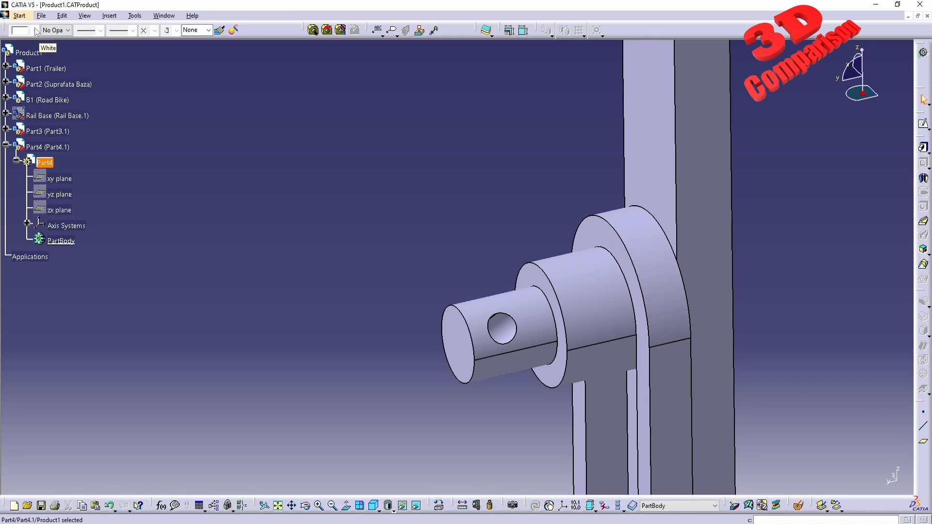
- Switch workbenches from the Start menu toward Wireframe and Surface Design
{"action": "left_click", "coordinate": [20, 14]}
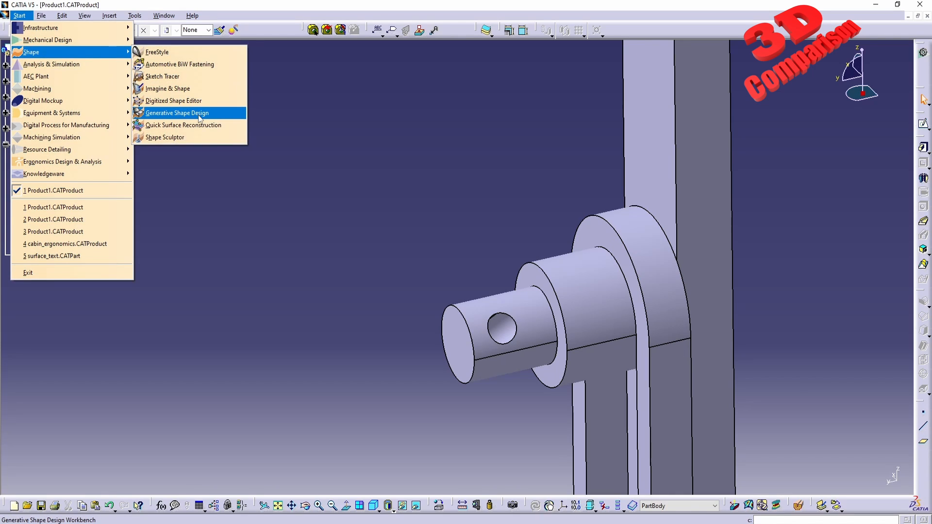
{"action": "mouse_move", "coordinate": [47, 39]}
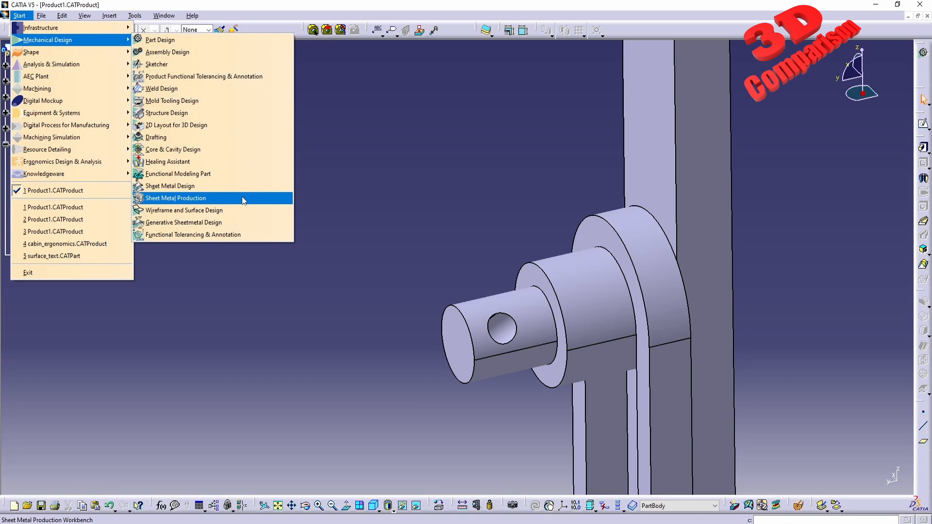
{"action": "mouse_move", "coordinate": [184, 210]}
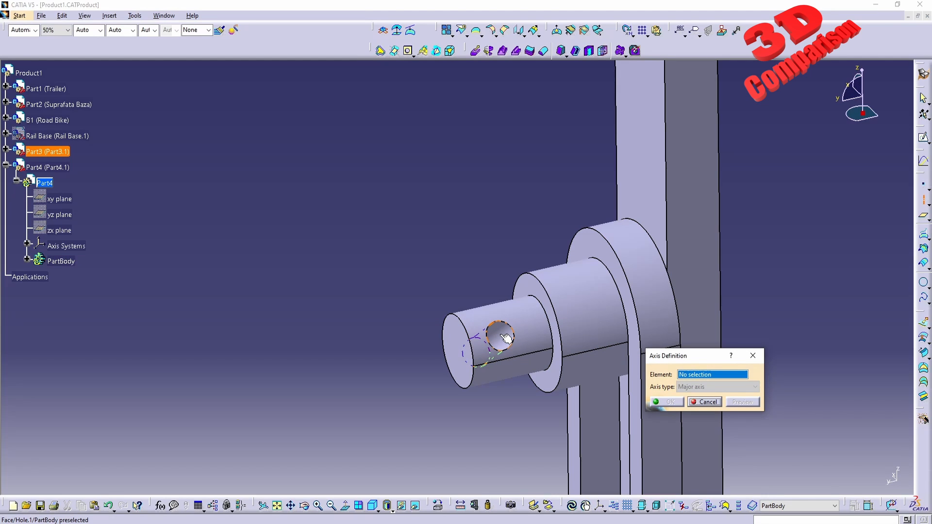
- Create an axis through the shaft's hole surface, then move to Part Design
{"action": "left_click", "coordinate": [501, 333]}
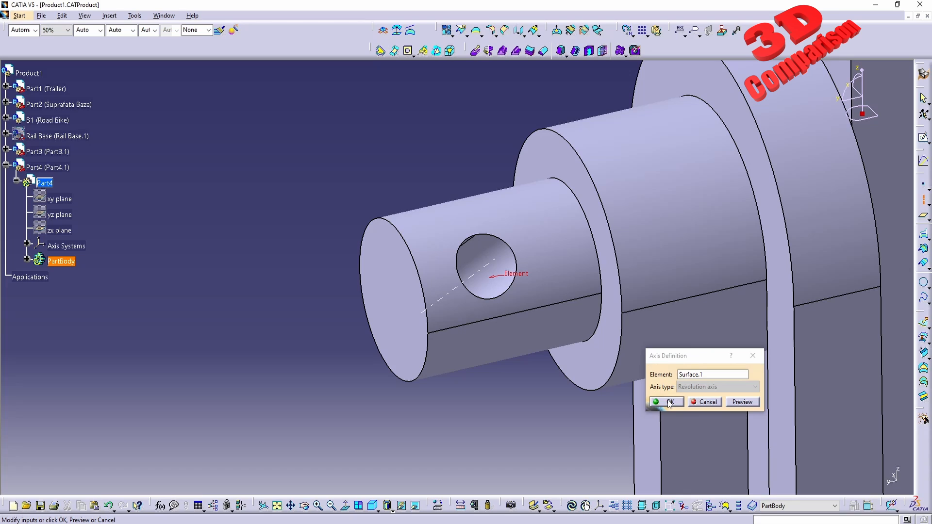
{"action": "left_click", "coordinate": [666, 402]}
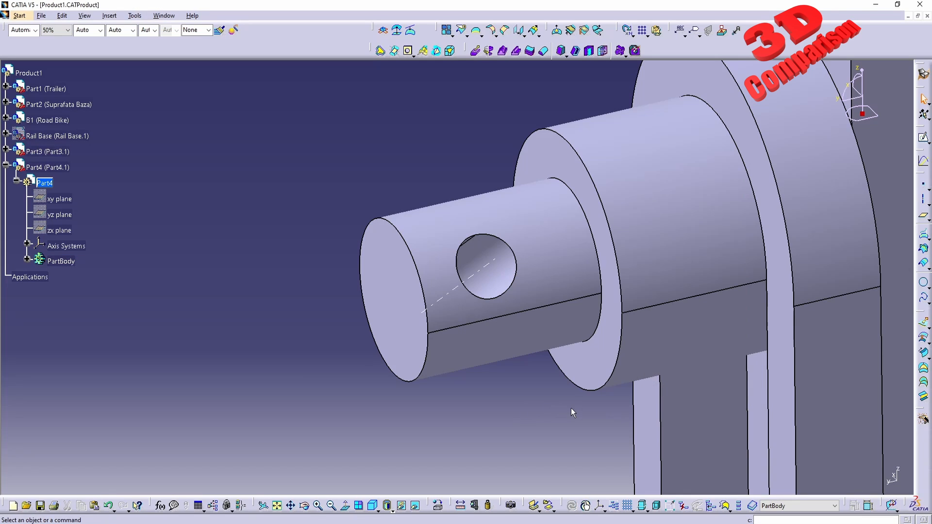
{"action": "left_click", "coordinate": [19, 15]}
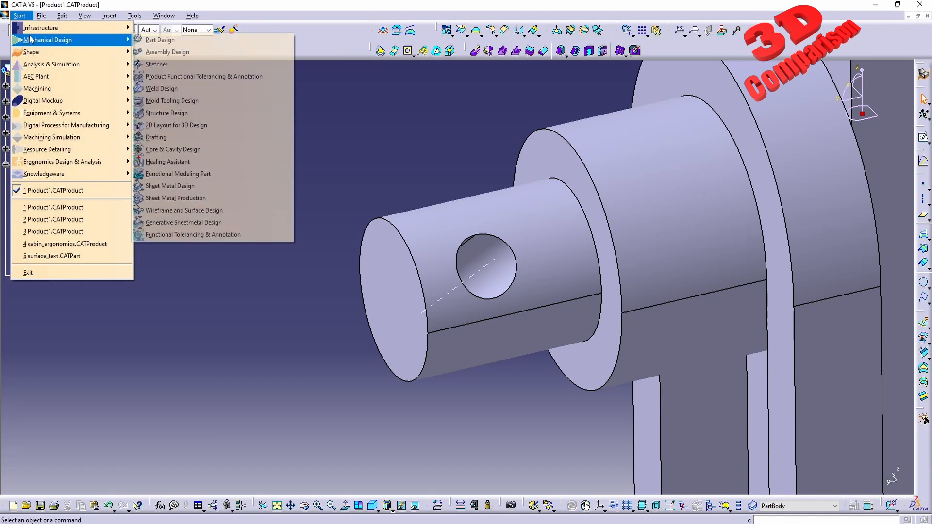
{"action": "left_click", "coordinate": [160, 40]}
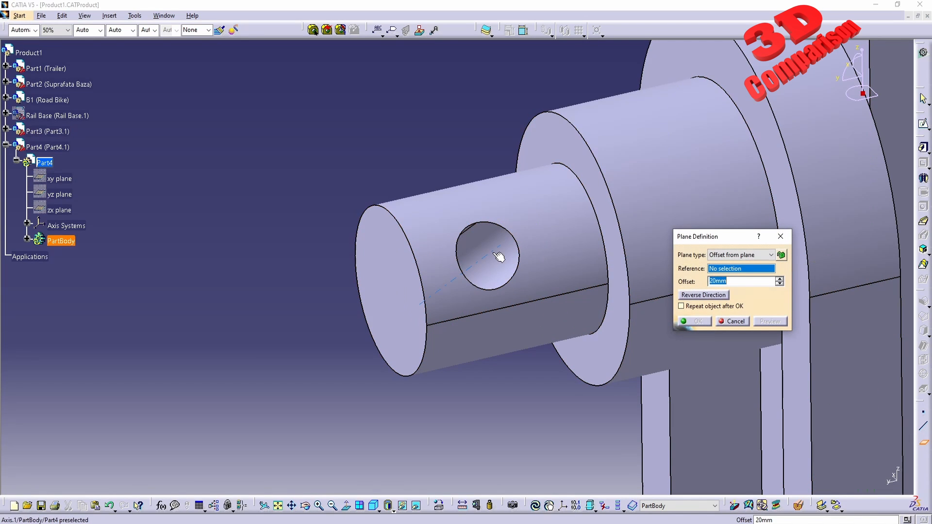
- Create a plane normal to Axis.1 (Normal to curve type)
{"action": "left_click", "coordinate": [739, 255]}
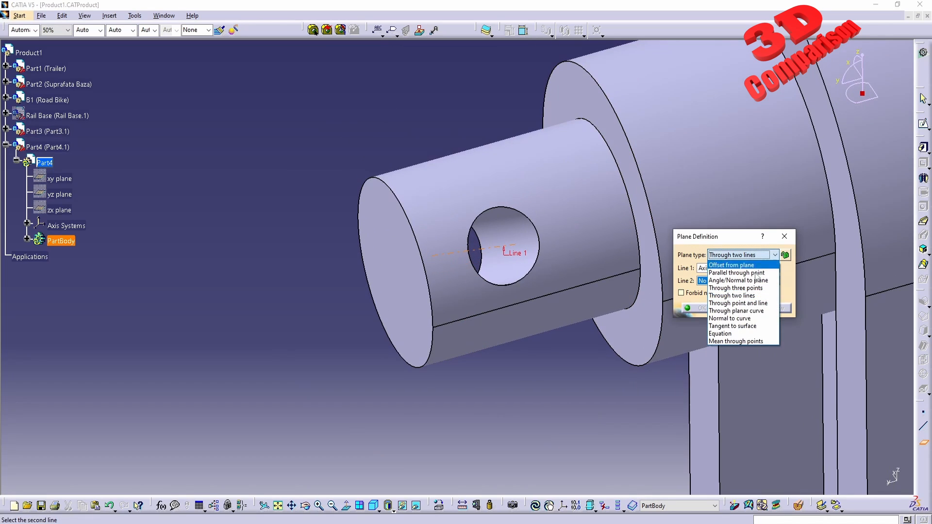
{"action": "left_click", "coordinate": [738, 279]}
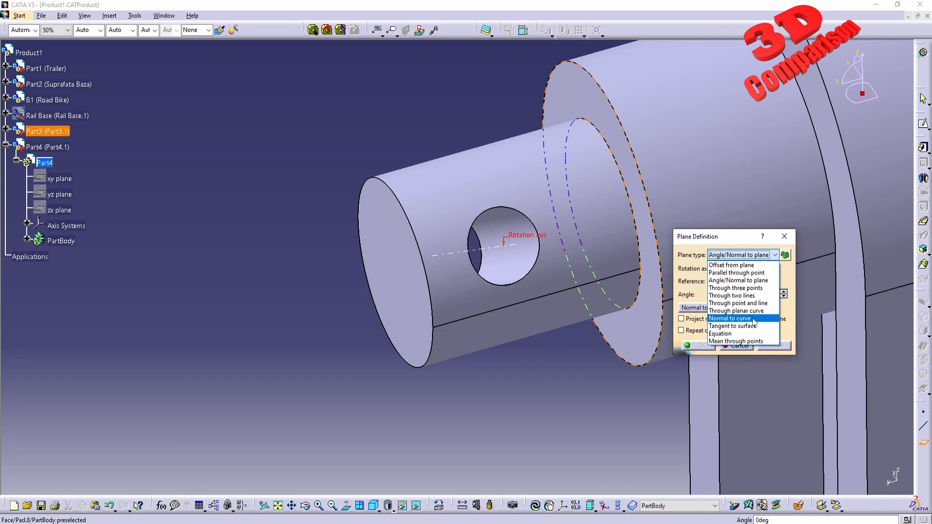
{"action": "left_click", "coordinate": [728, 319]}
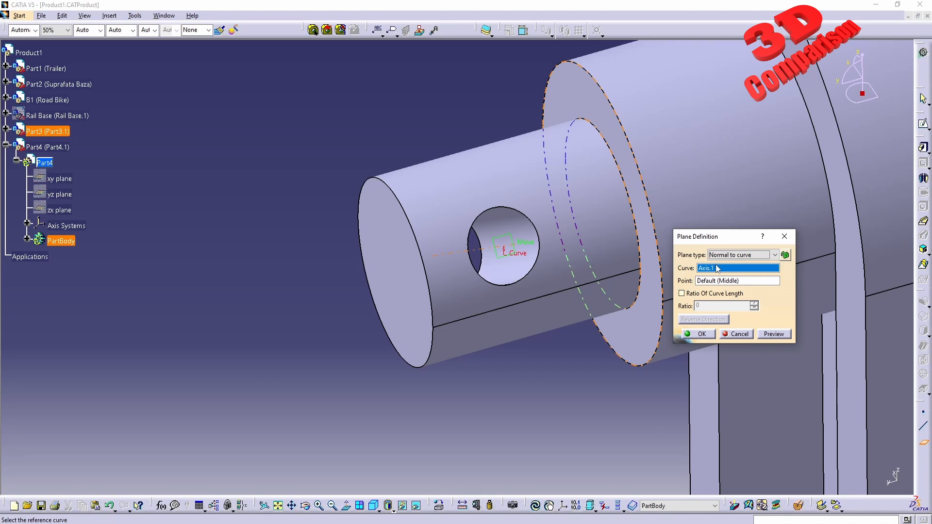
{"action": "mouse_move", "coordinate": [711, 287]}
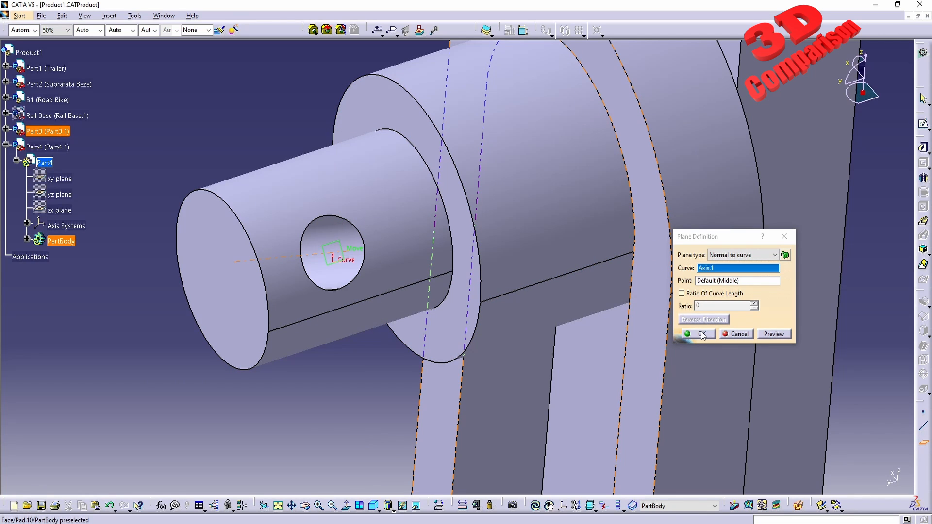
{"action": "left_click", "coordinate": [700, 333]}
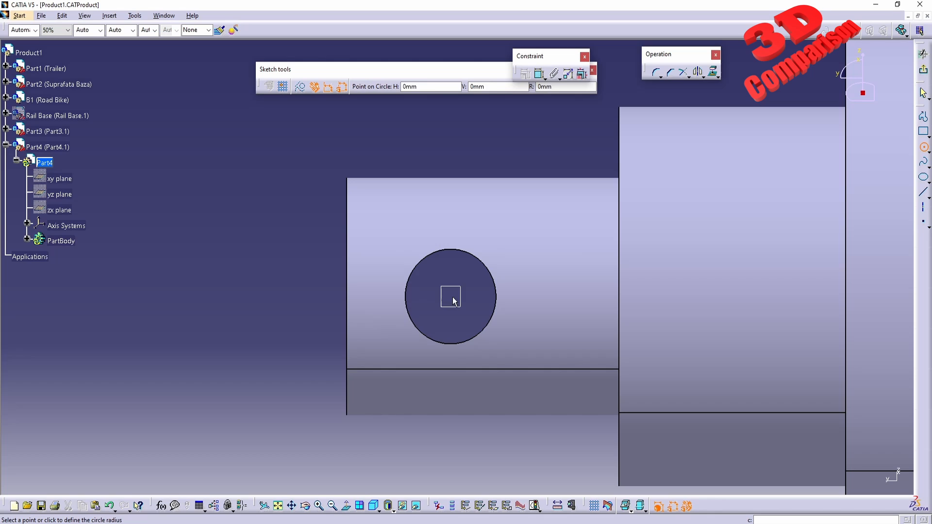
- Draw a circle on the plane and constrain it coincident with the hole's axis
{"action": "left_click", "coordinate": [453, 295]}
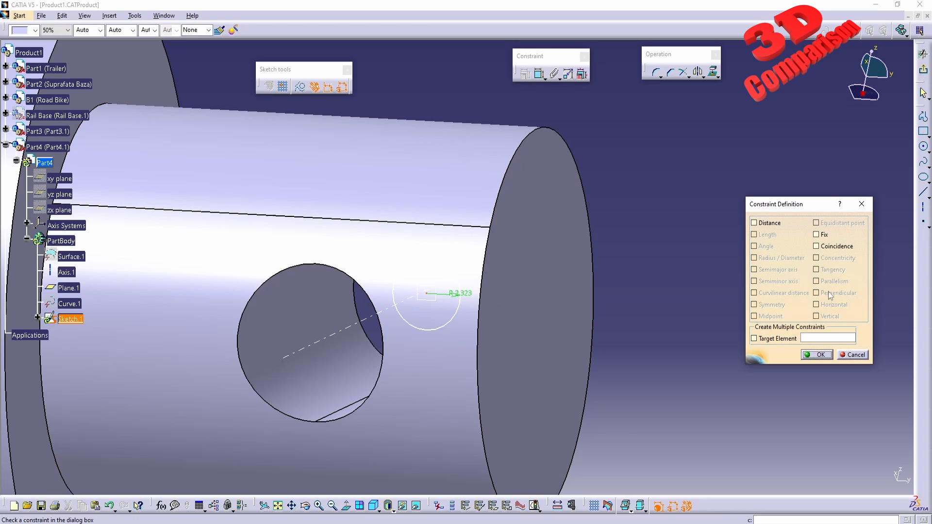
{"action": "left_click", "coordinate": [852, 356]}
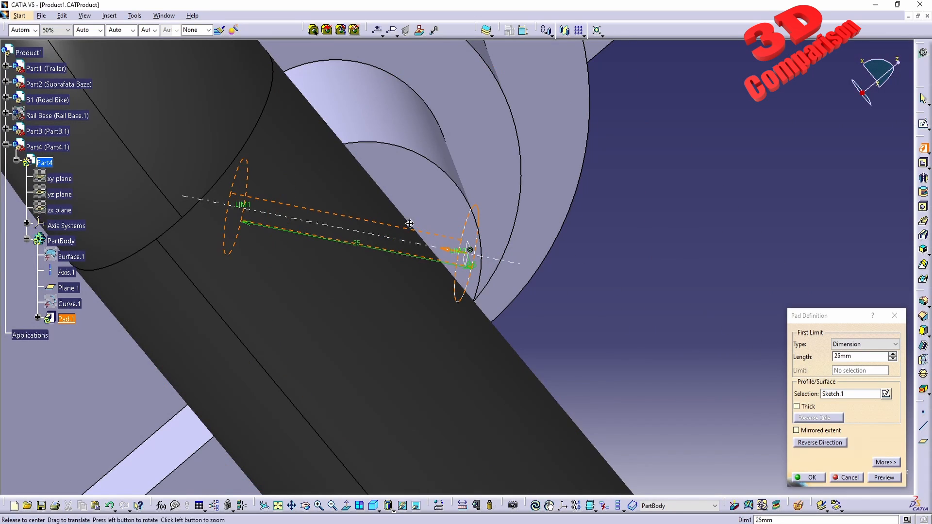
- Pad the circle into a pin with first length 100 mm and second limit 75 mm
{"action": "left_click_drag", "start_coordinate": [410, 225], "coordinate": [391, 402]}
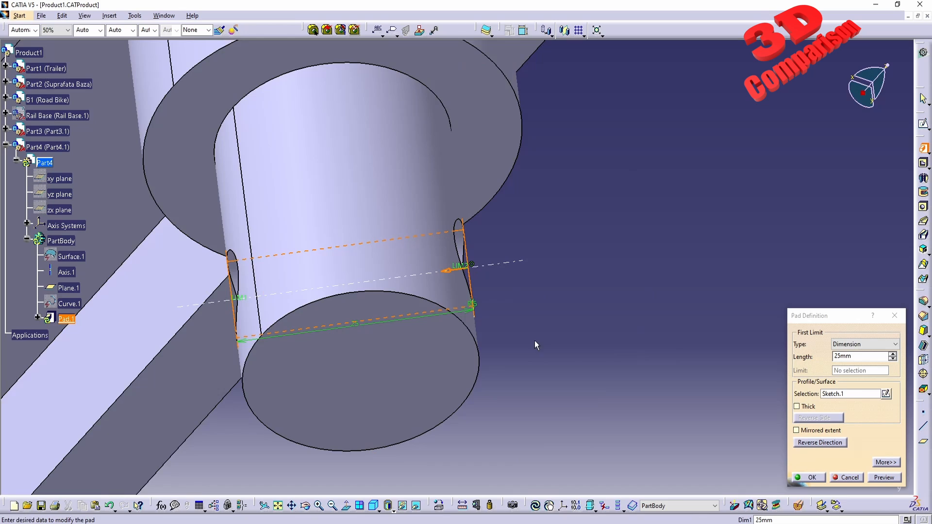
{"action": "left_click", "coordinate": [859, 356]}
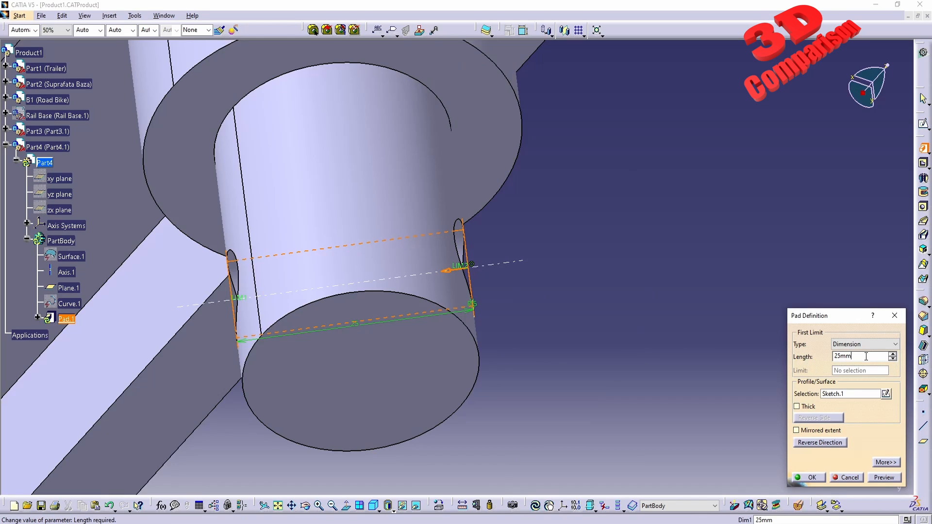
{"action": "type", "text": "5"}
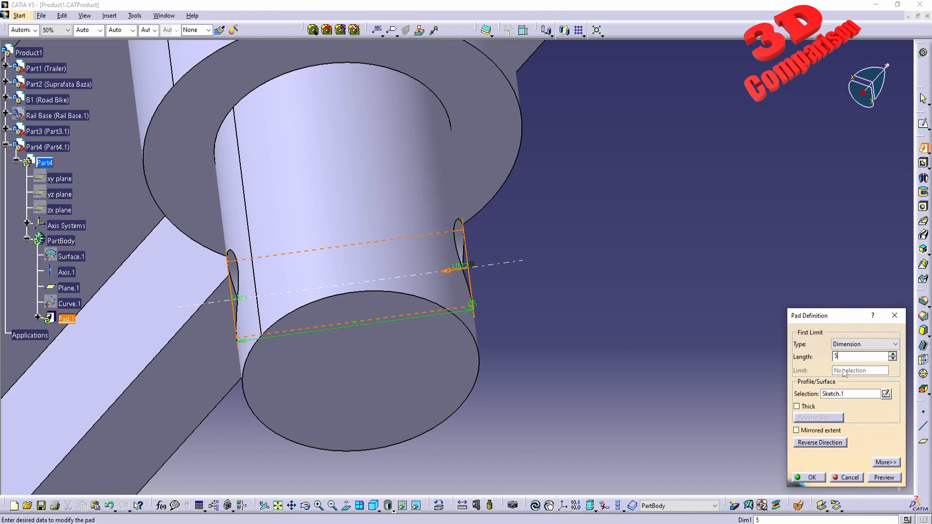
{"action": "left_click", "coordinate": [885, 462]}
{"action": "type", "text": "50"}
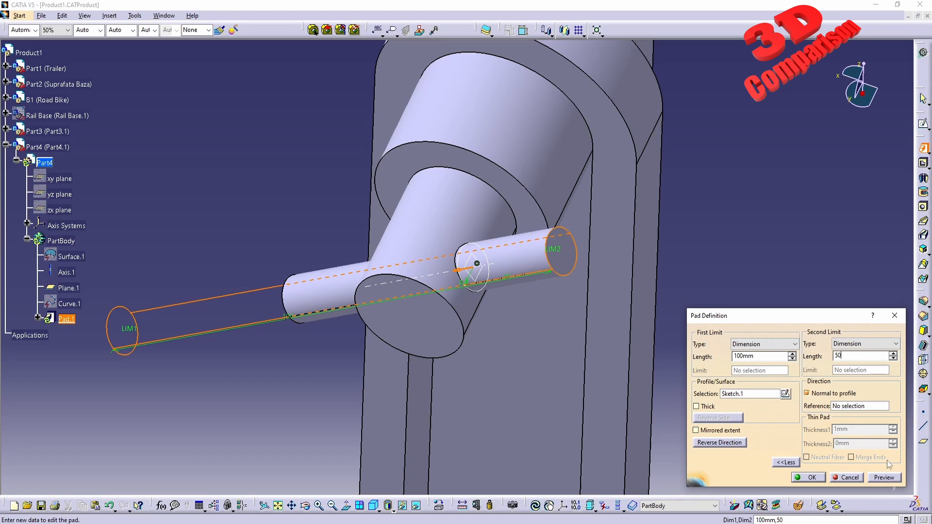
{"action": "left_click", "coordinate": [860, 356]}
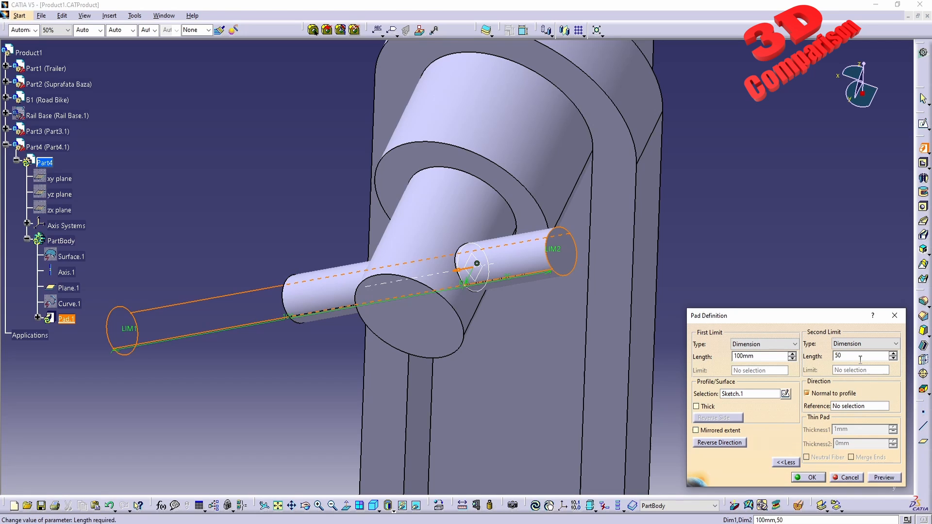
{"action": "type", "text": "75mm"}
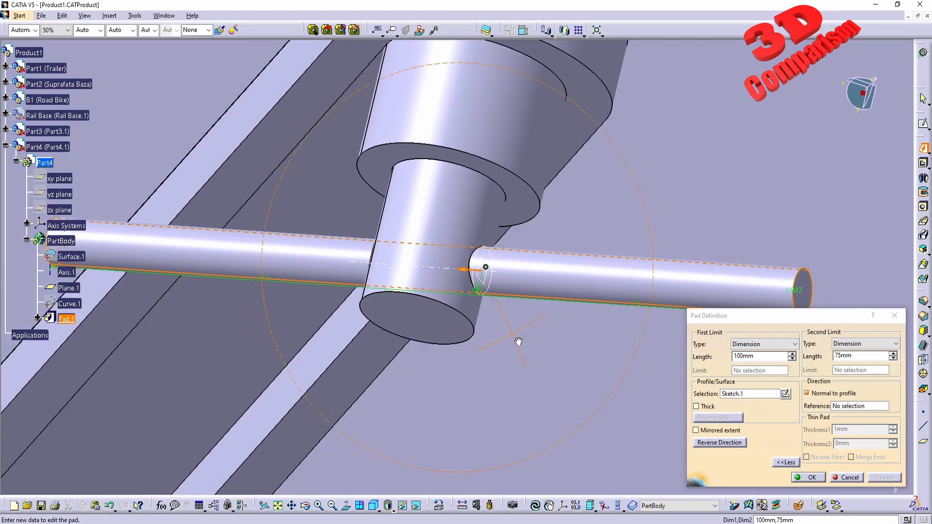
{"action": "left_click_drag", "start_coordinate": [518, 340], "coordinate": [449, 282]}
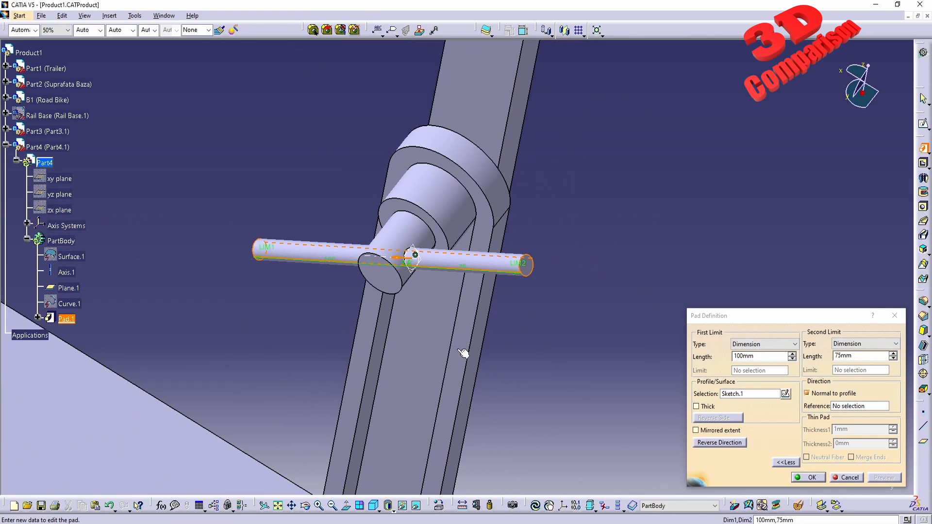
{"action": "left_click", "coordinate": [807, 478]}
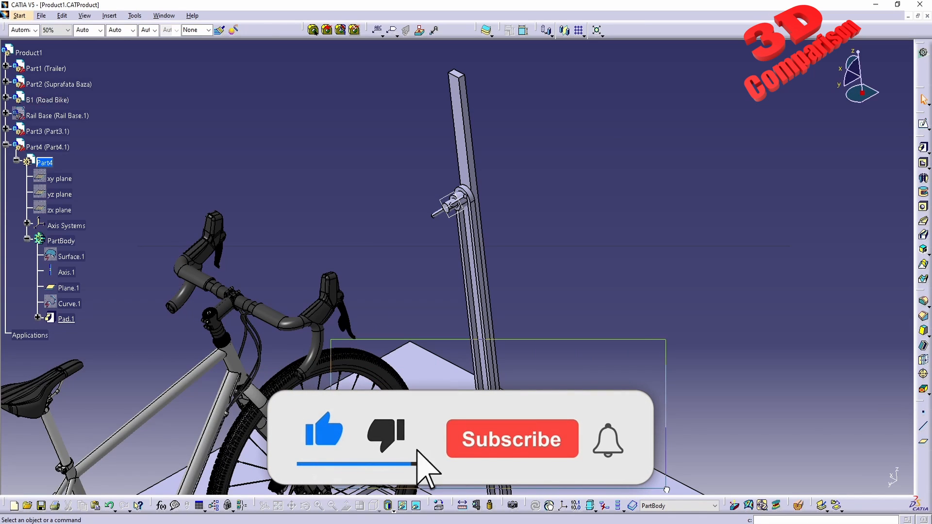
{"action": "left_click", "coordinate": [512, 439]}
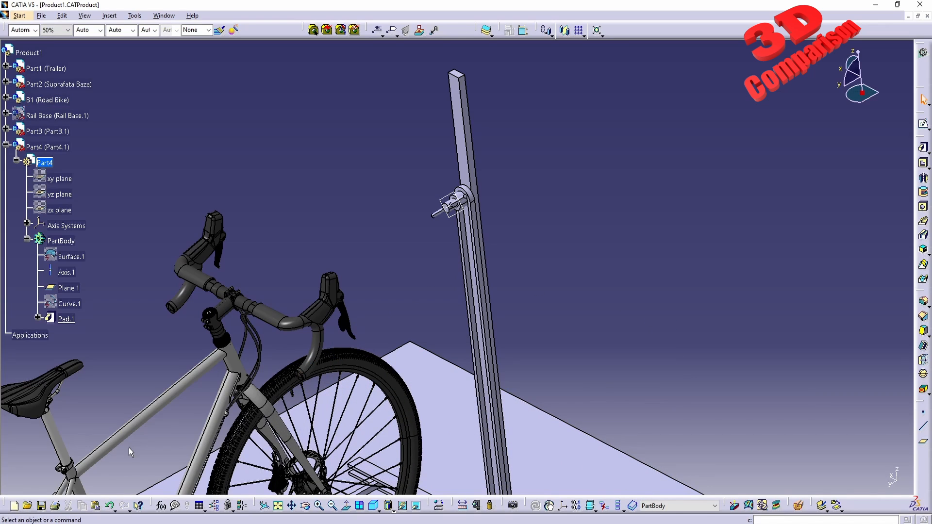
{"action": "mouse_move", "coordinate": [735, 431]}
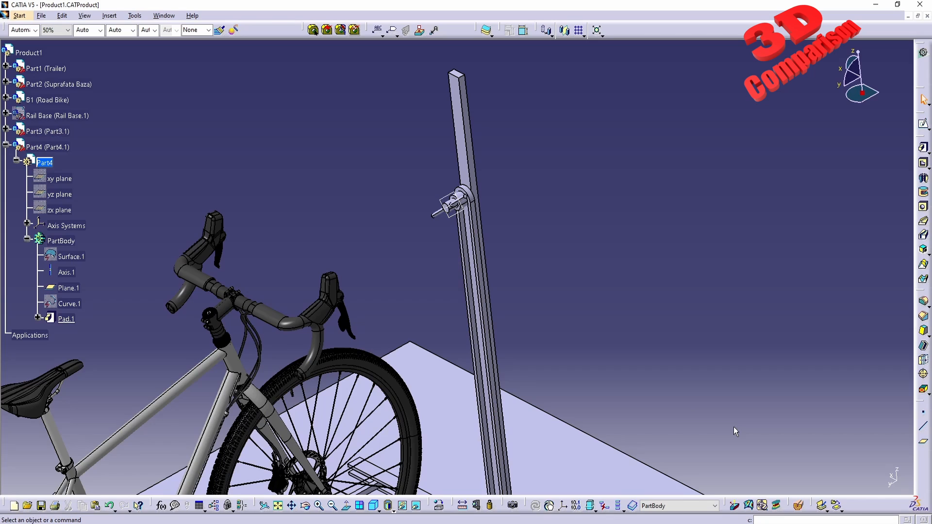